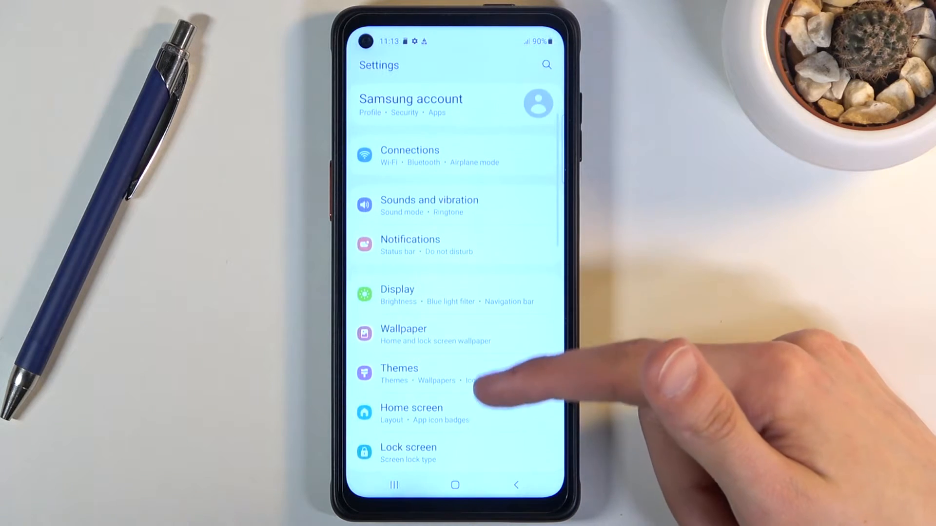
Browse the General management and Advanced features settings, returning to the main list.
scroll(down, 3)
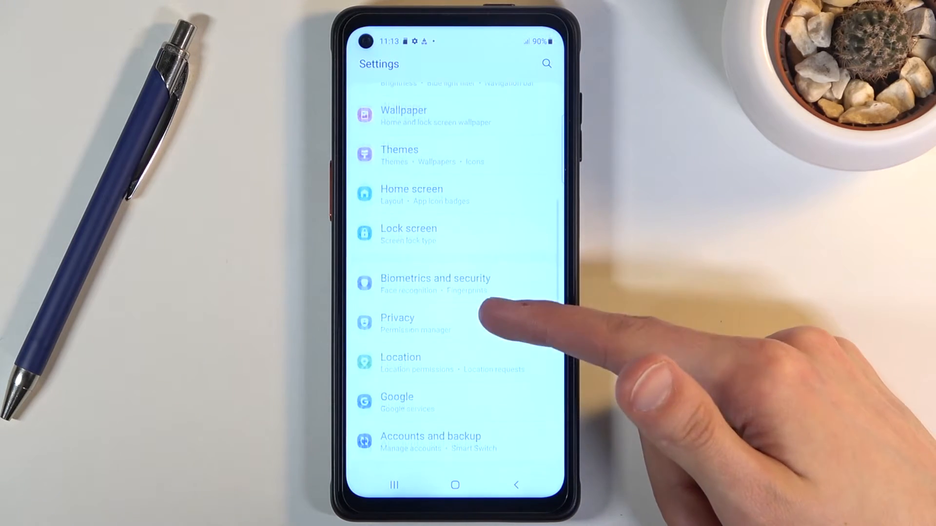
scroll(down, 3)
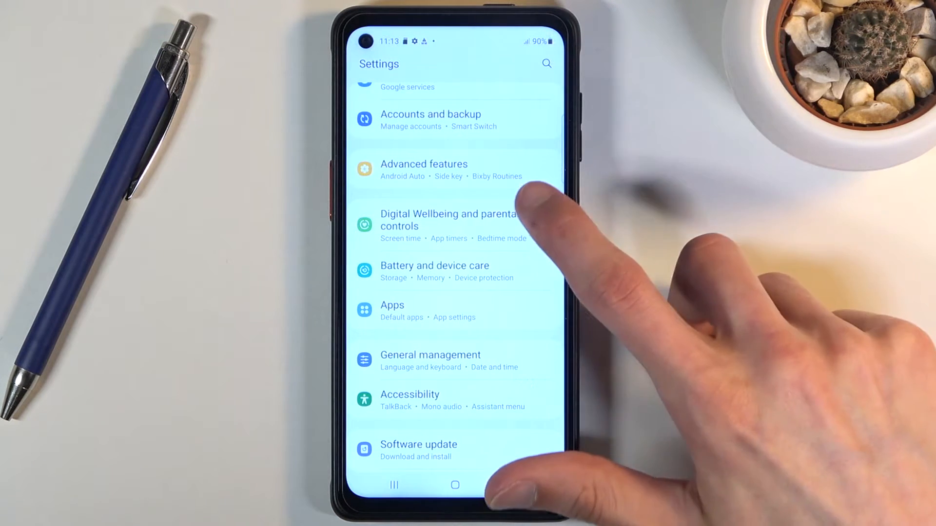
click(439, 220)
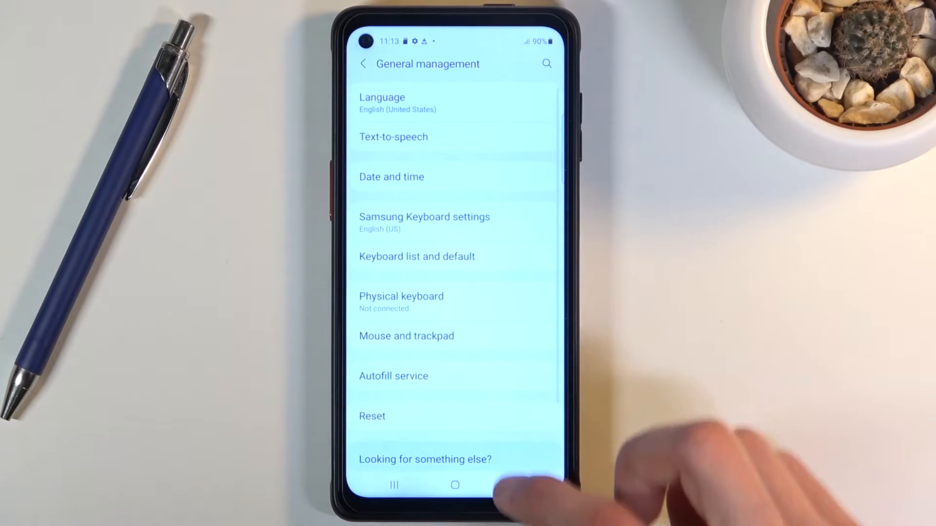
click(363, 64)
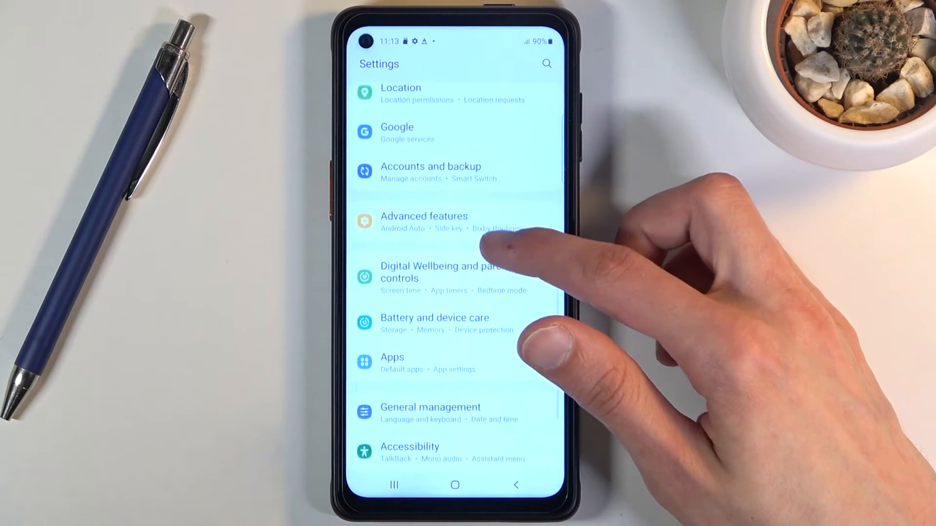
click(424, 217)
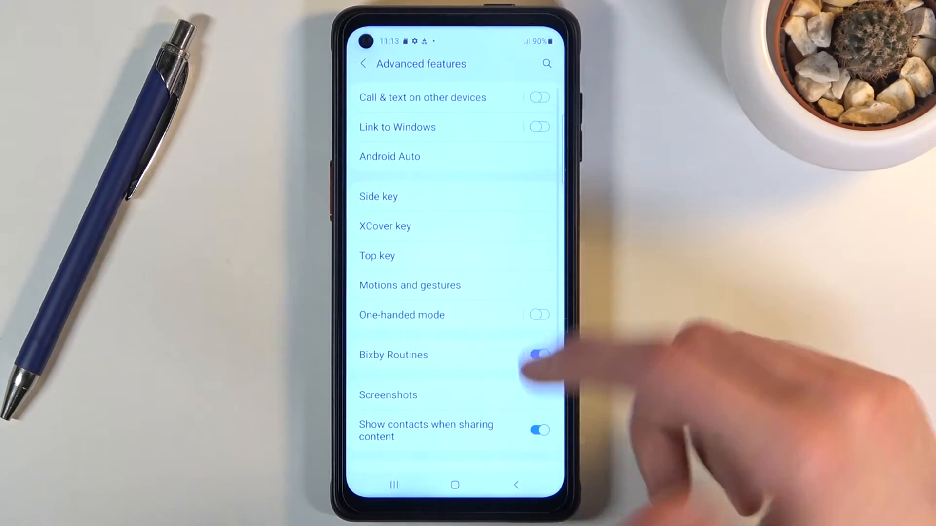
click(364, 64)
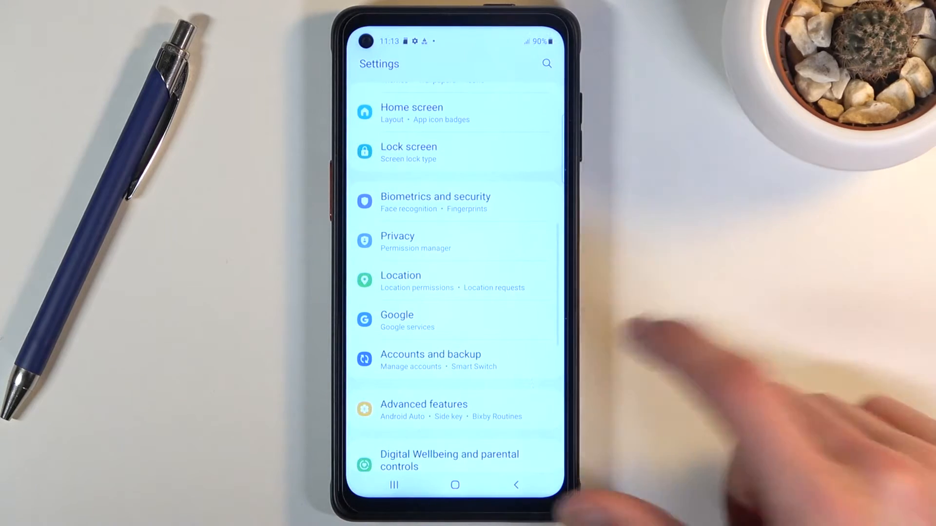
Search the settings for 'storage'.
scroll(down, 3)
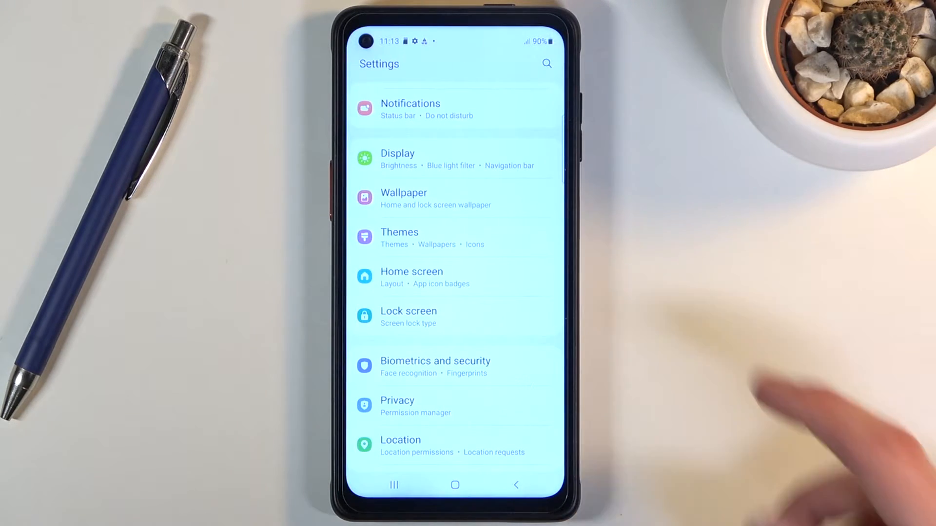
click(547, 64)
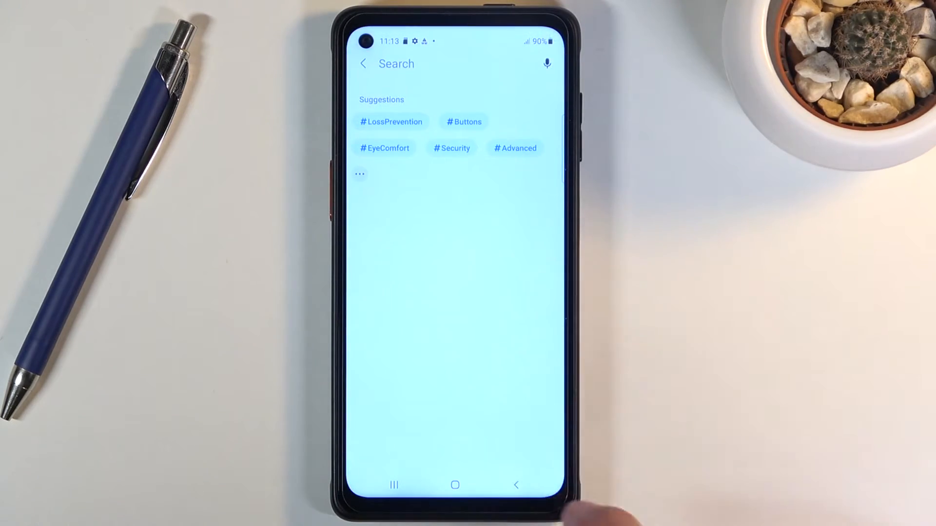
text(storage)
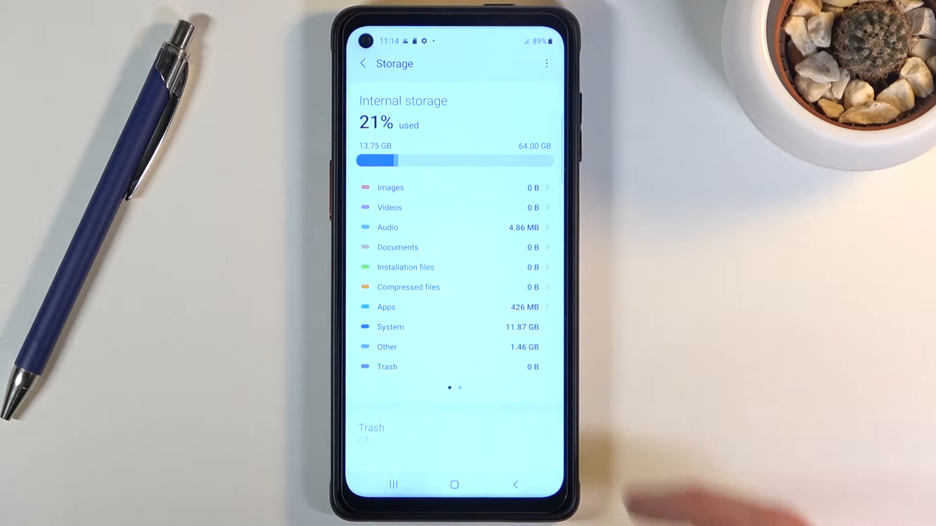
Scroll down the Storage page to the SD card summary at 0% used.
scroll(down, 3)
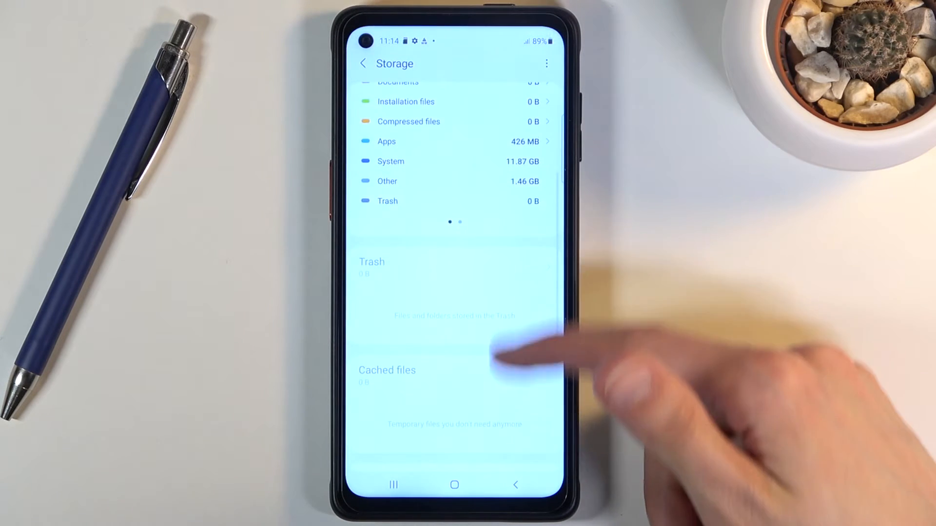
scroll(down, 3)
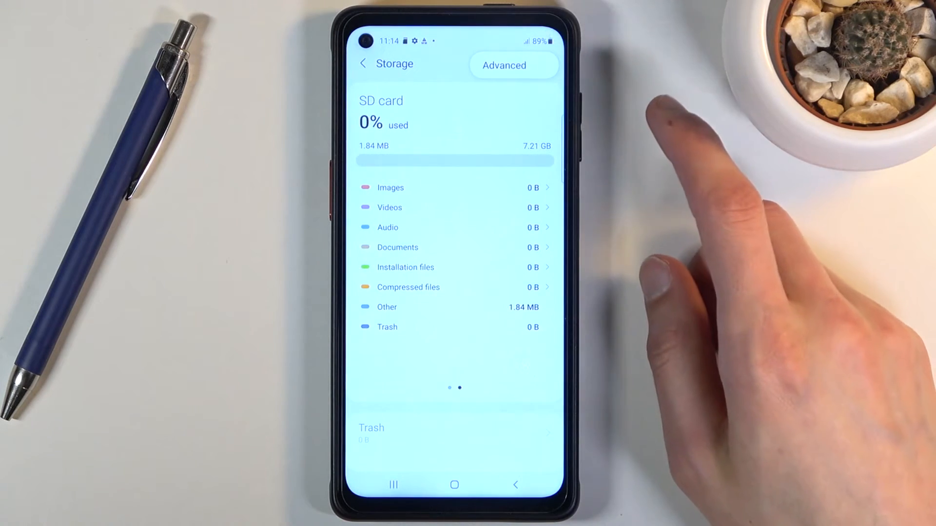
mouse_move(840, 399)
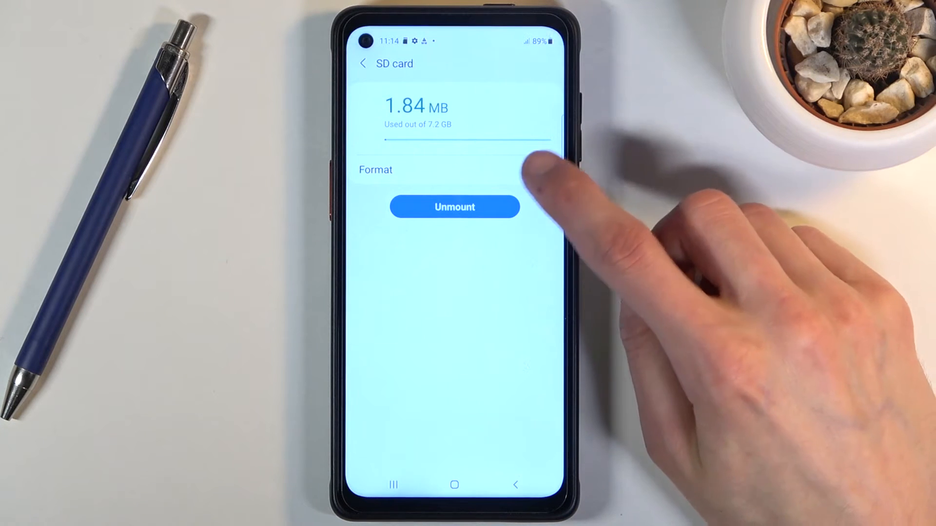
Choose Format on the SD card details page.
click(375, 169)
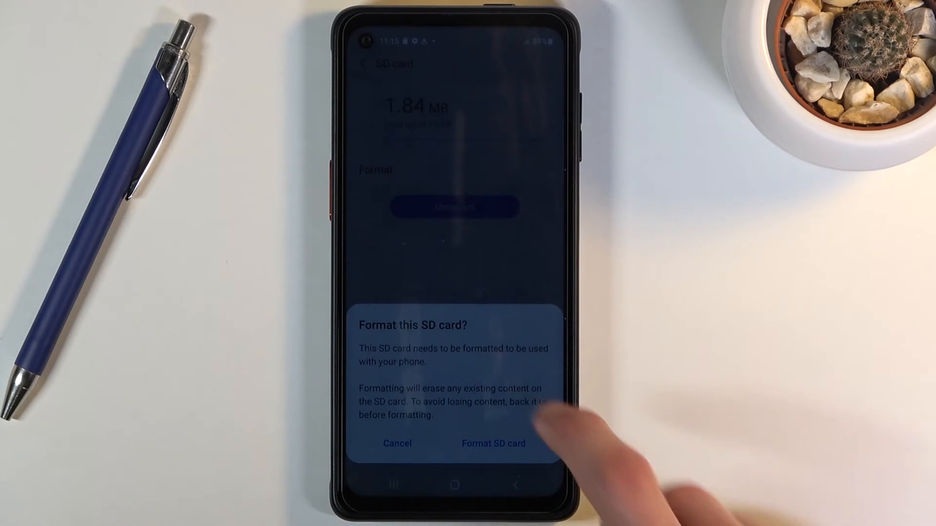
Confirm Format SD card, then finish setup with Done to return to Storage.
click(493, 444)
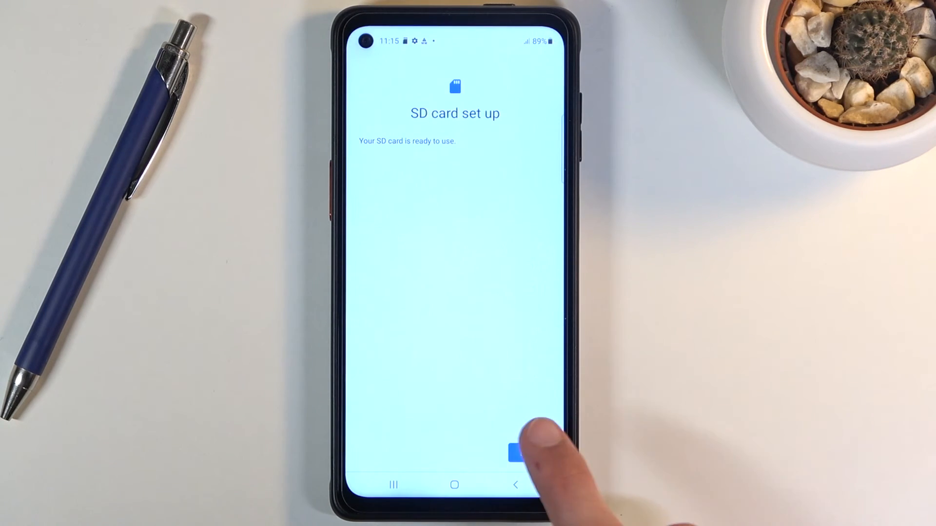
click(511, 452)
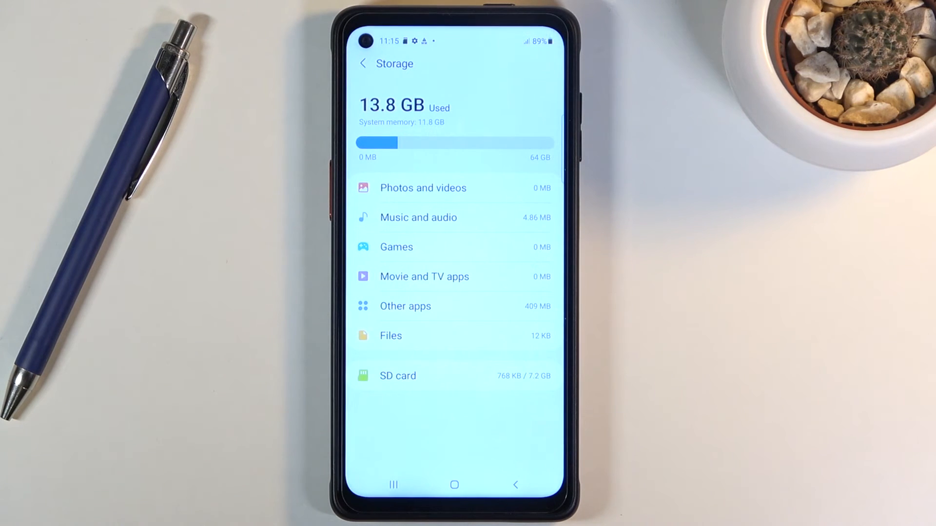